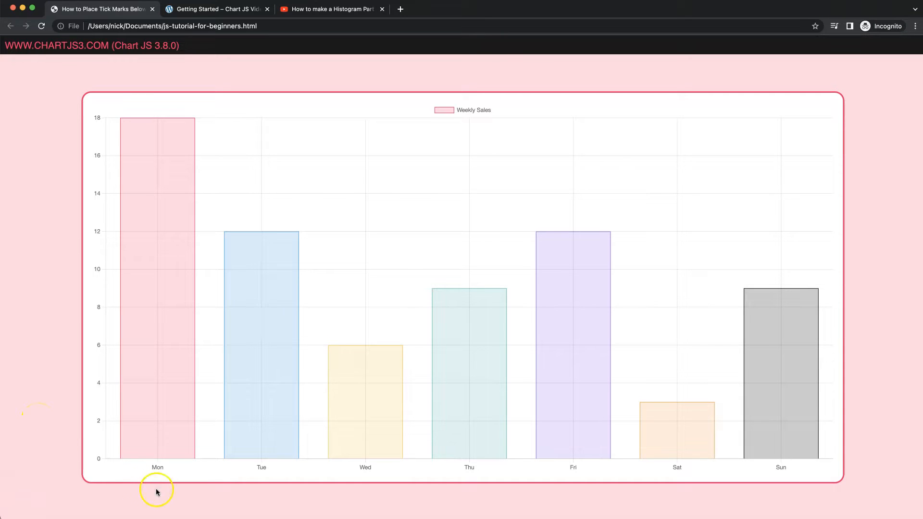
mouse_move(157, 371)
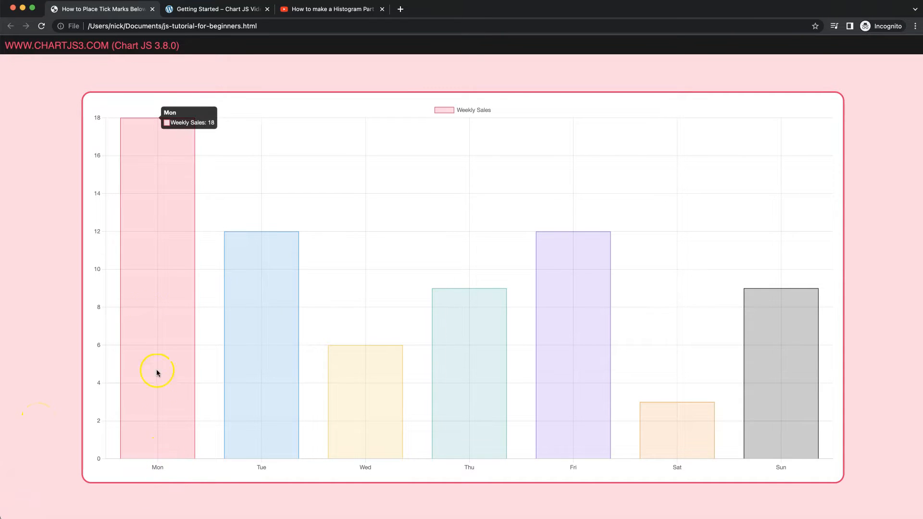
mouse_move(157, 465)
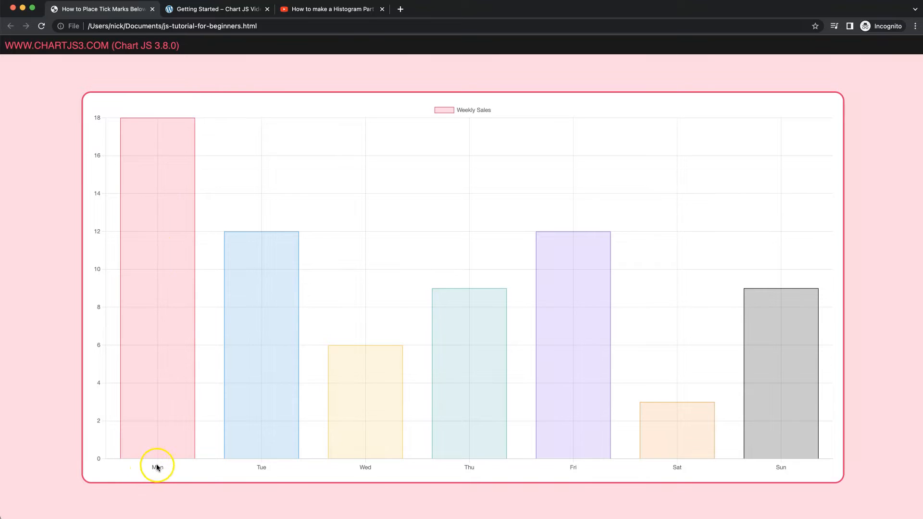
mouse_move(260, 464)
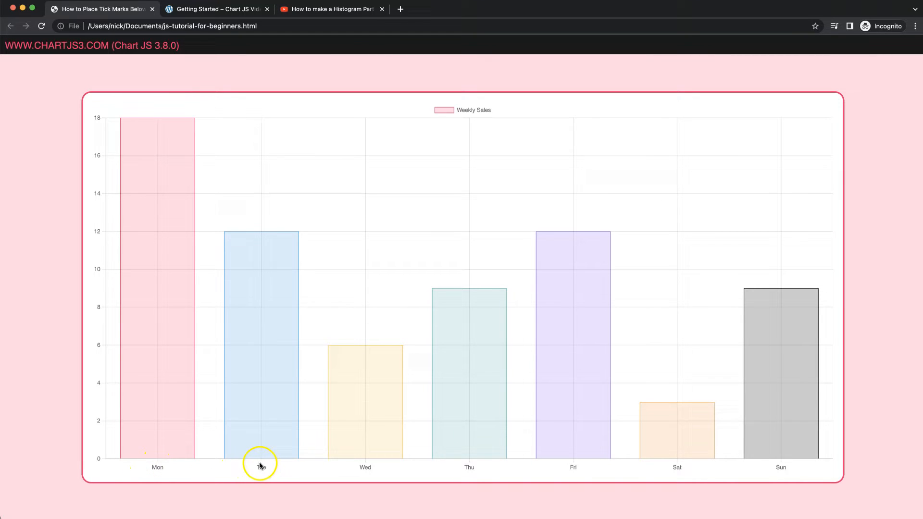
mouse_move(263, 443)
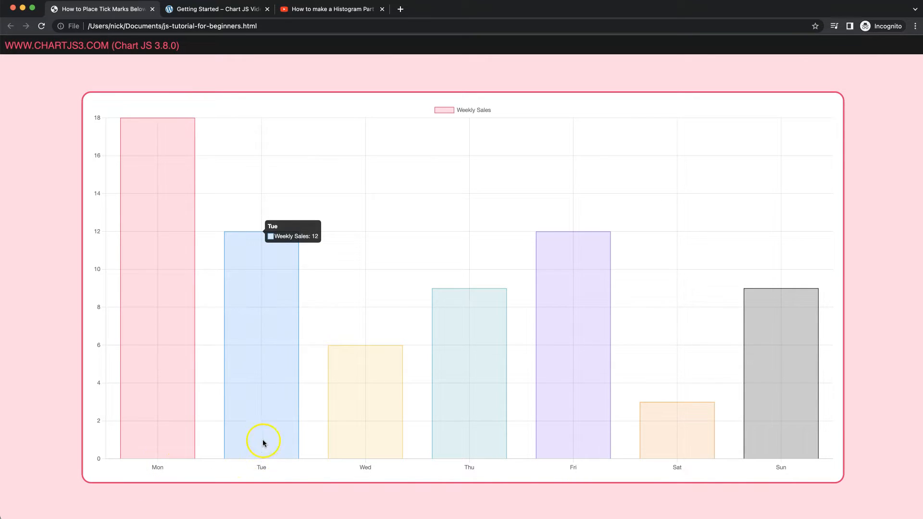
mouse_move(361, 469)
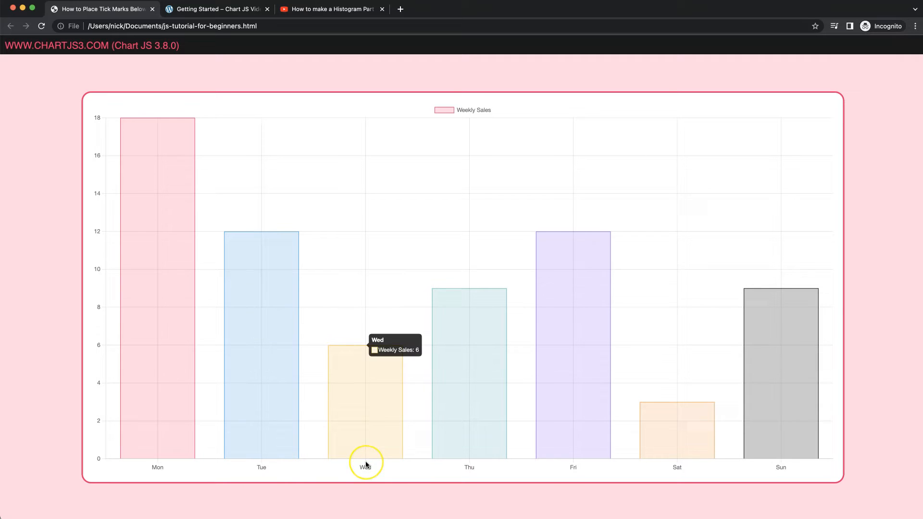
mouse_move(135, 503)
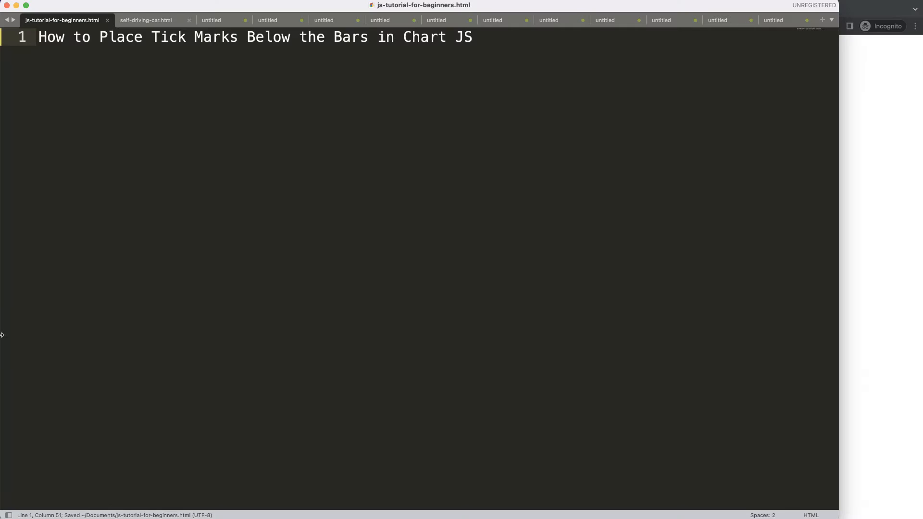
mouse_move(443, 83)
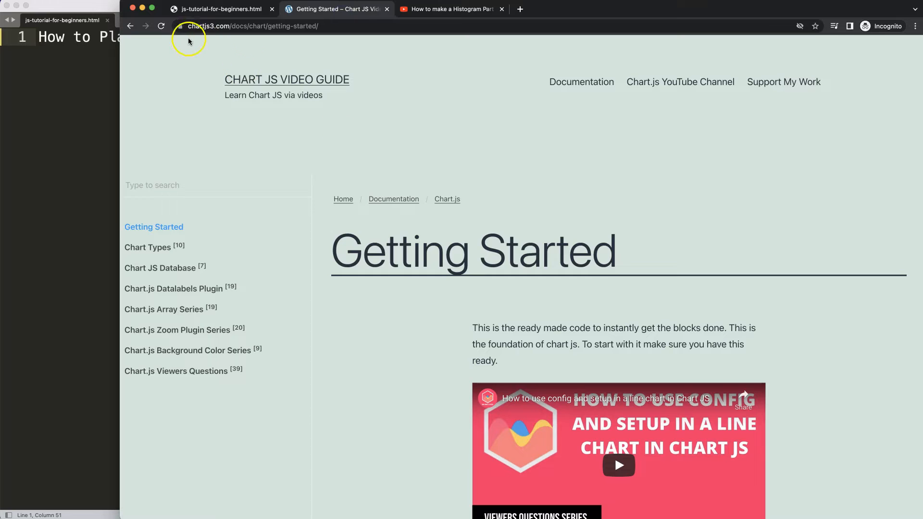
mouse_move(539, 123)
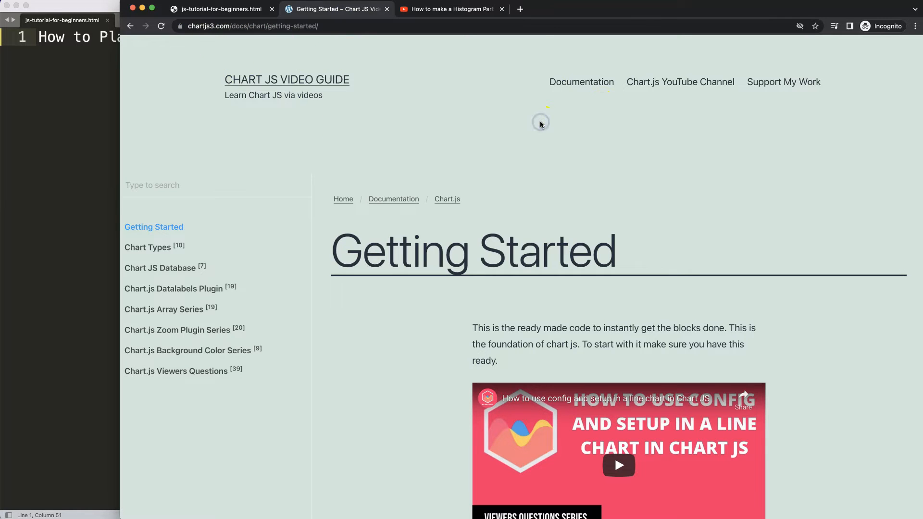
mouse_move(480, 148)
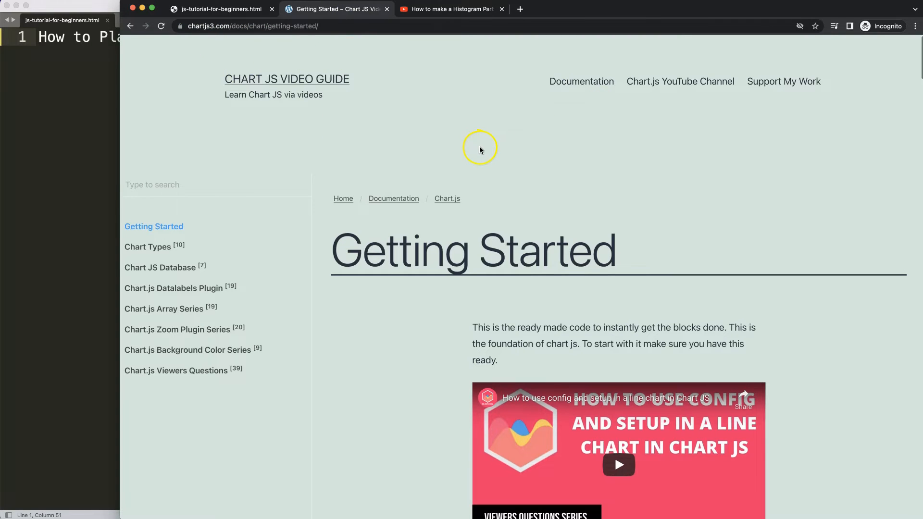
Scroll through the chartjs3.com Getting Started page to find the ready-made chart code.
scroll(down, 3)
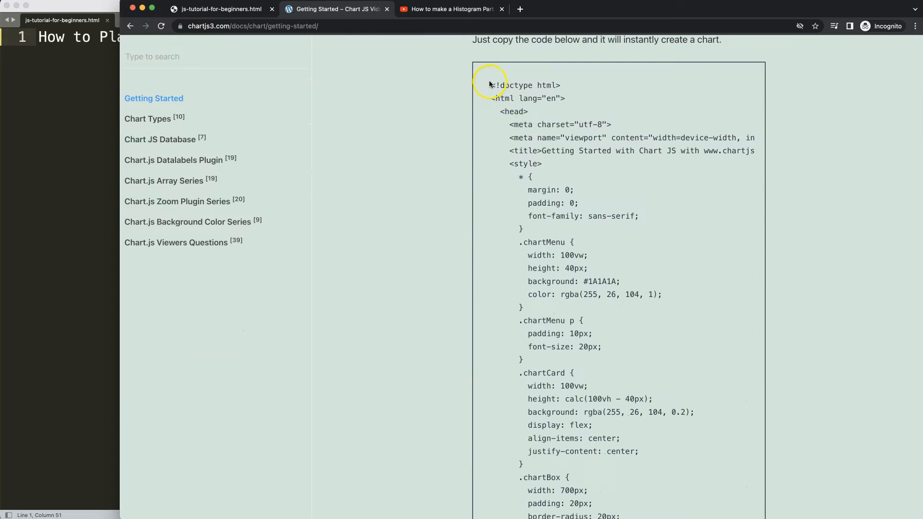
scroll(down, 3)
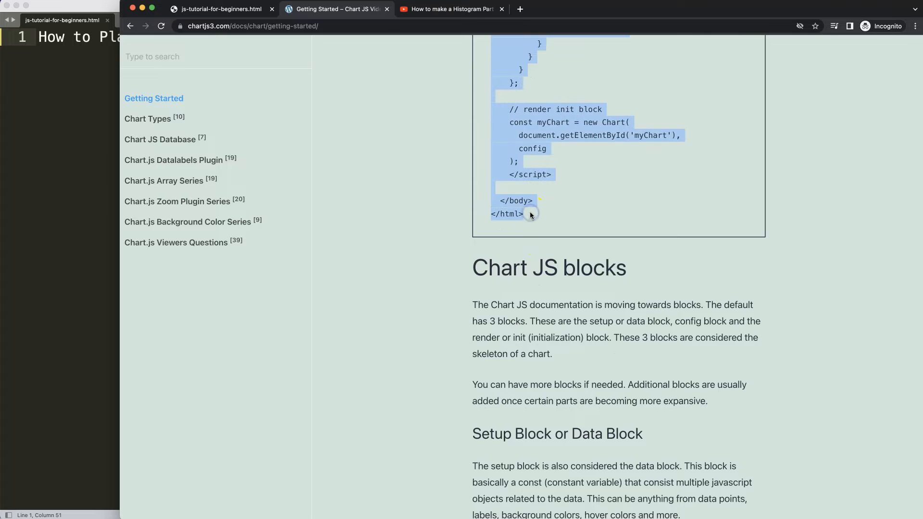
scroll(up, 3)
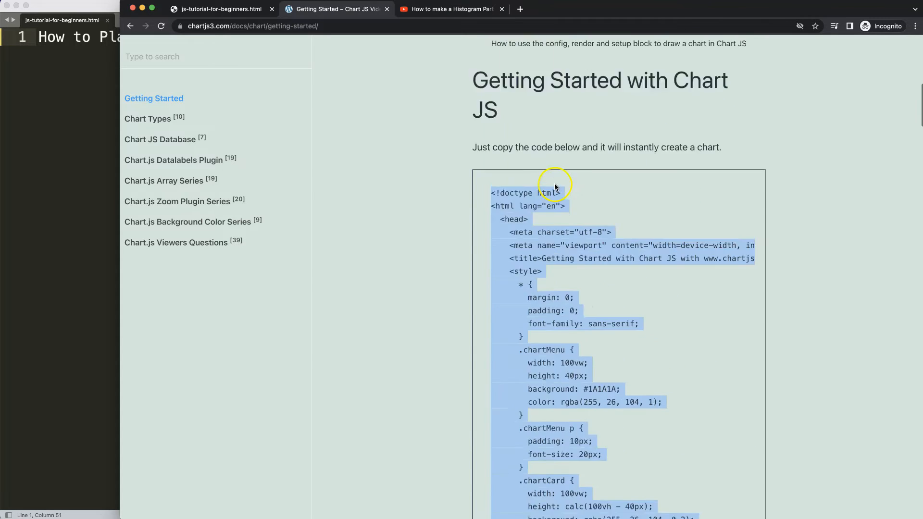
scroll(up, 3)
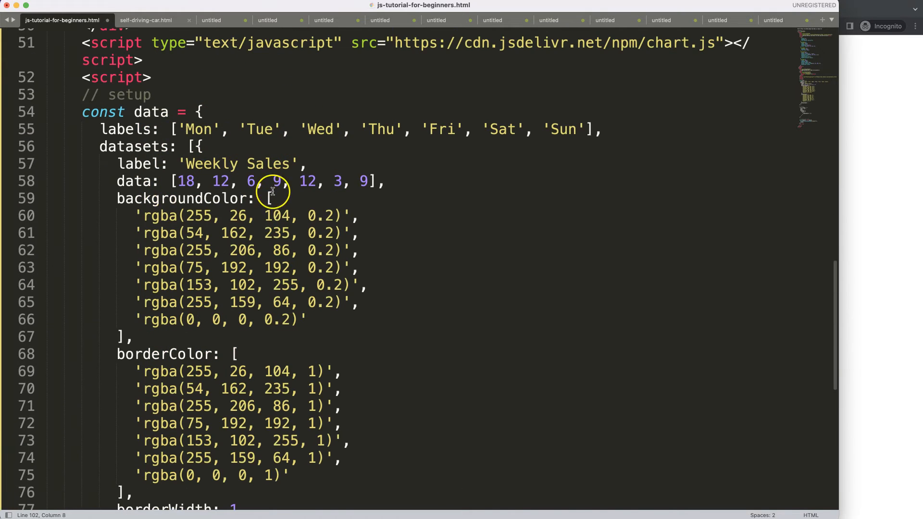
Paste the starter chart code and set the page title to 'How to Place Tick Marks Below the Bars in Chart JS'.
scroll(up, 3)
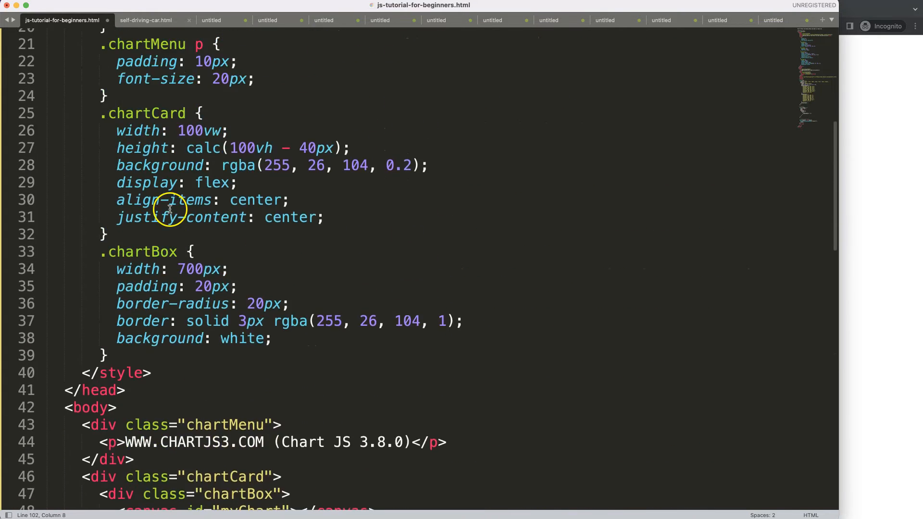
text(80)
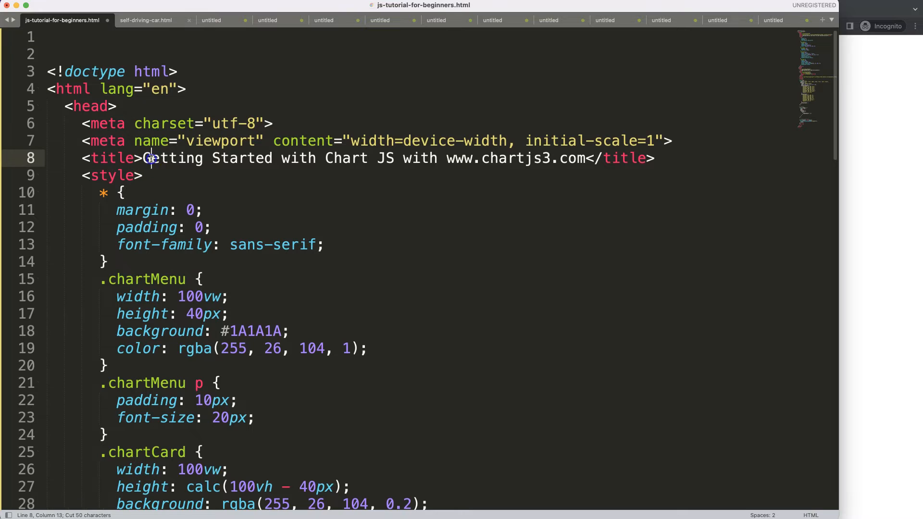
text(How to Place Tick Marks Below the Bars in Chart JS)
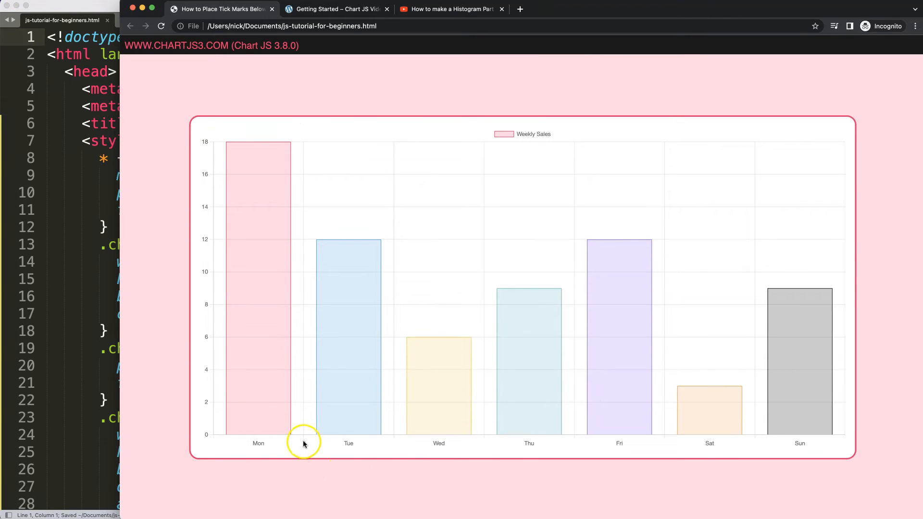
mouse_move(258, 438)
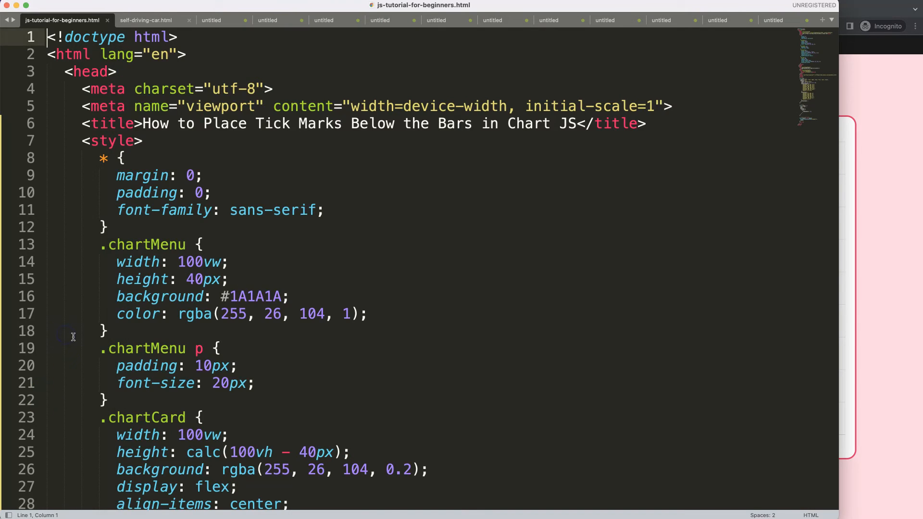
Add x: { grid: { offset: false } } above the y scale in the scales block.
scroll(down, 3)
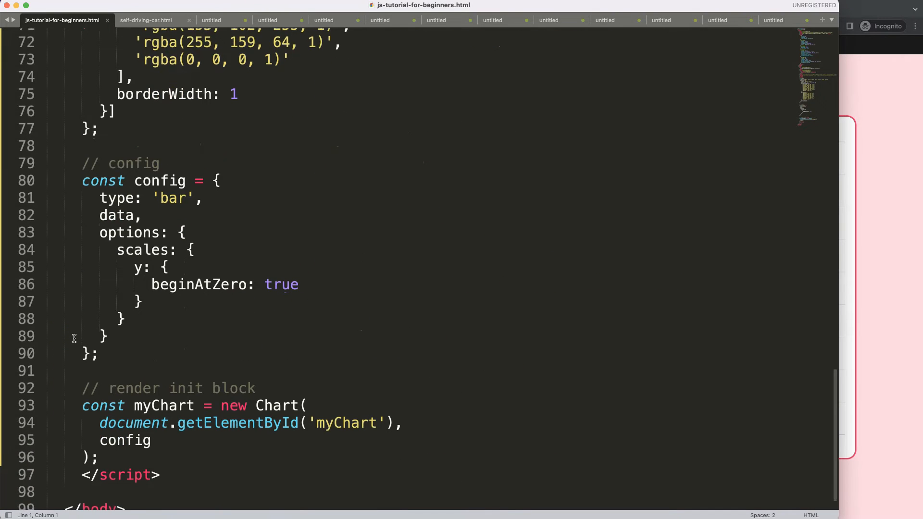
key(enter)
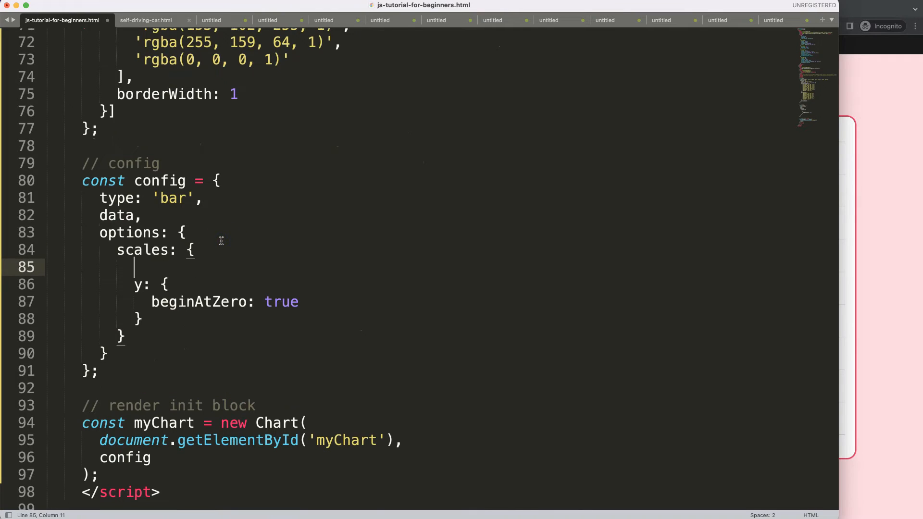
text(x: {)
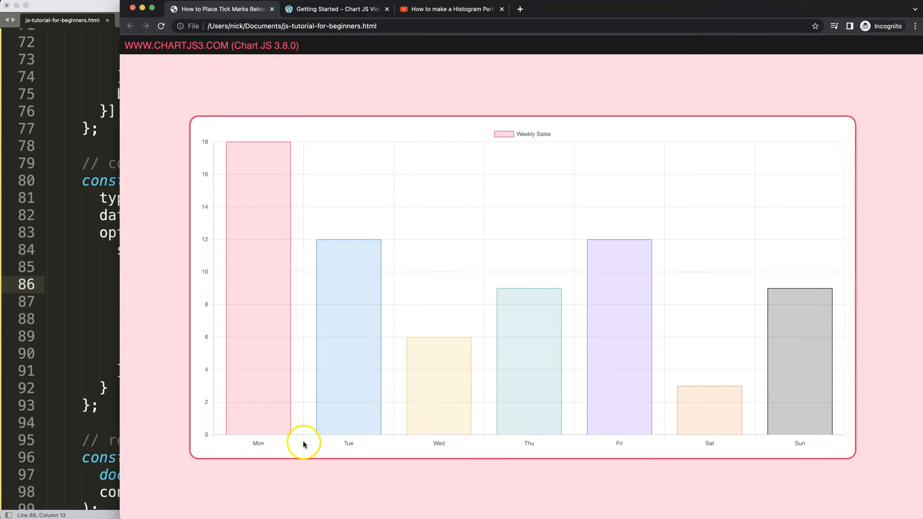
mouse_move(302, 426)
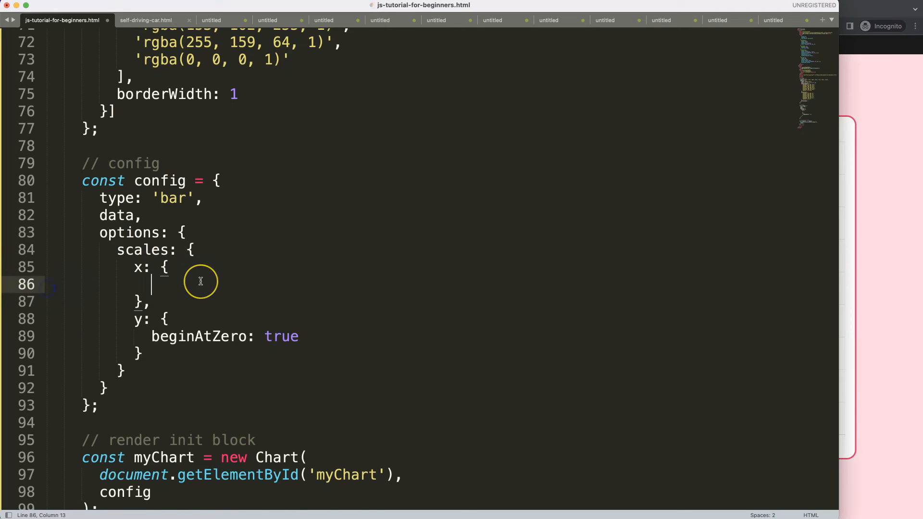
text(grid: {)
text(offset:)
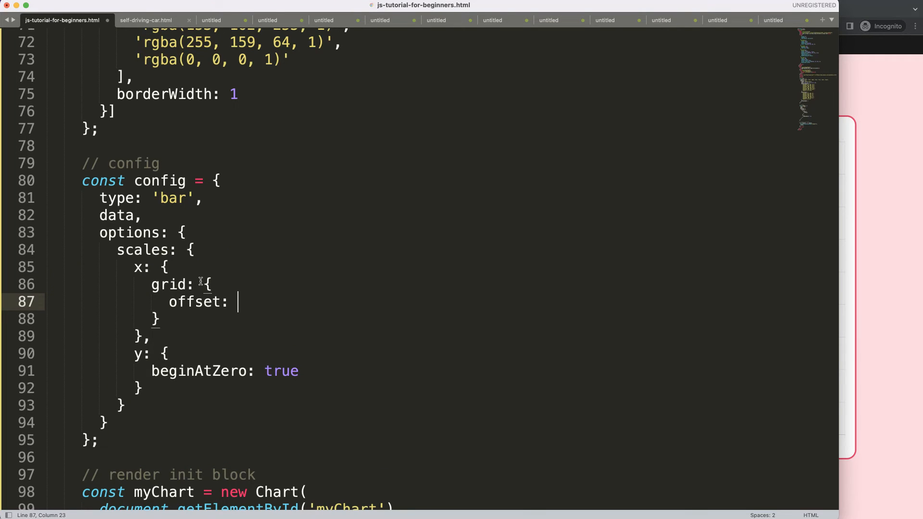
text(false)
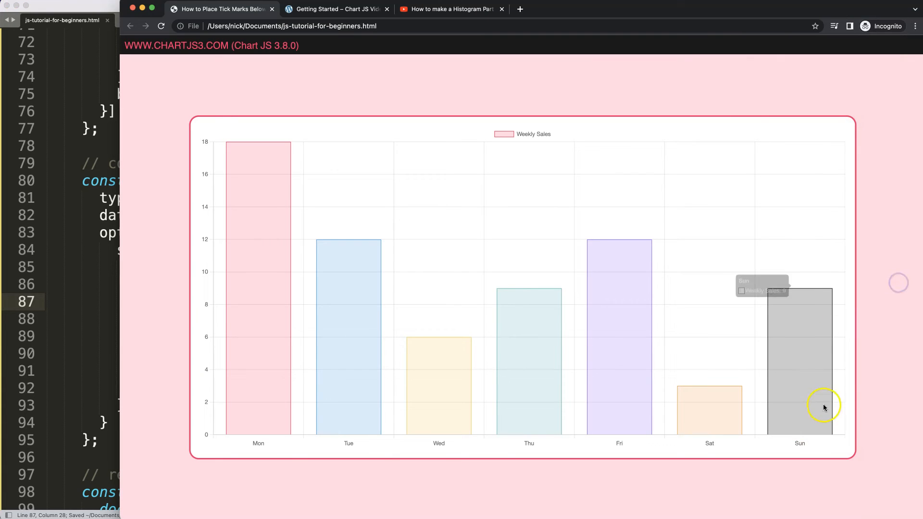
mouse_move(274, 370)
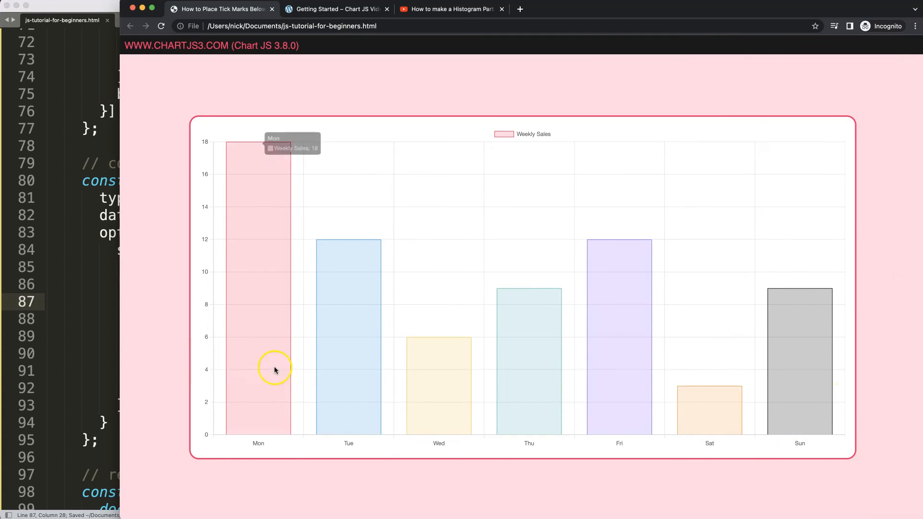
mouse_move(255, 351)
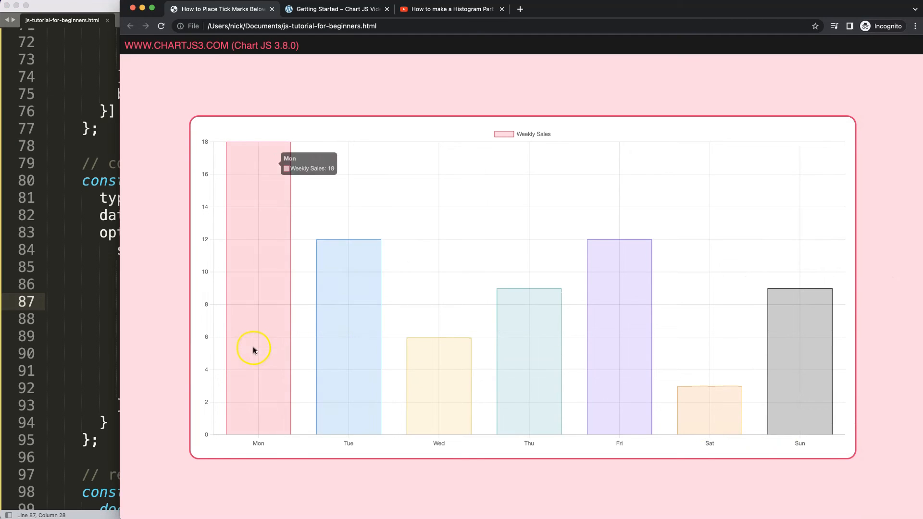
mouse_move(215, 340)
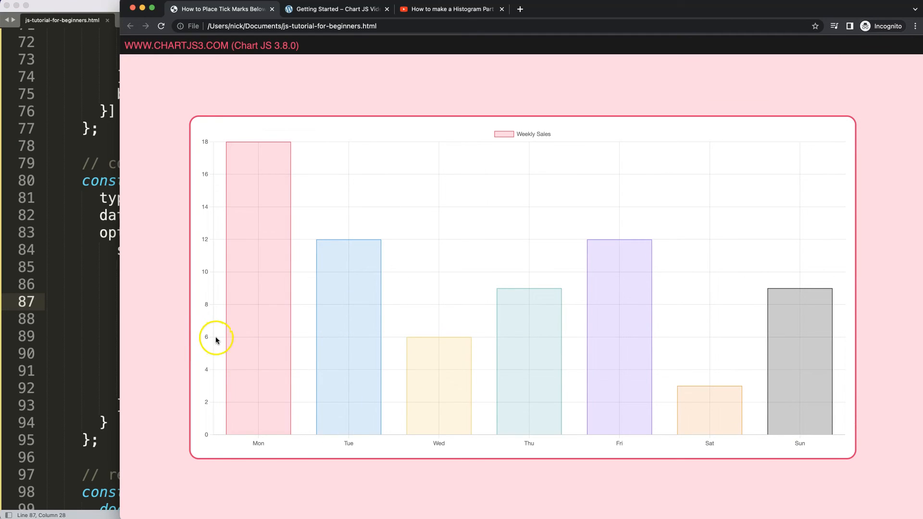
mouse_move(247, 343)
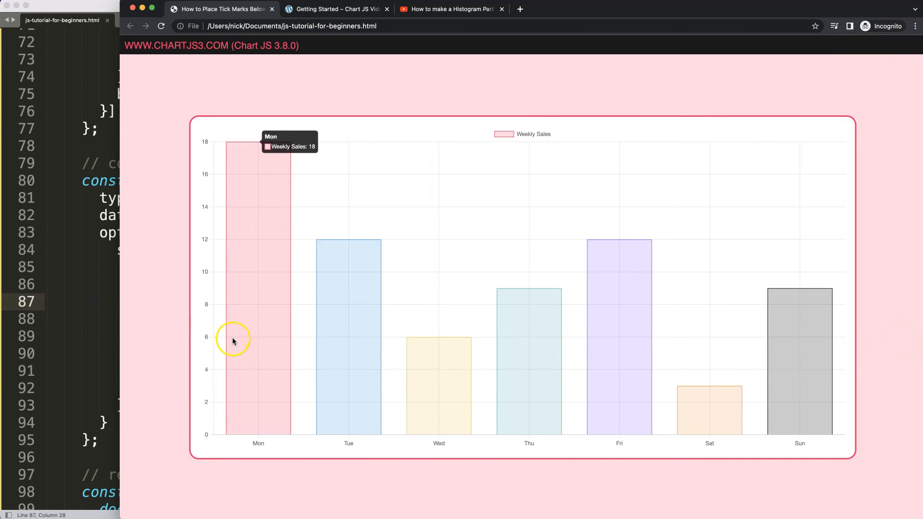
mouse_move(213, 437)
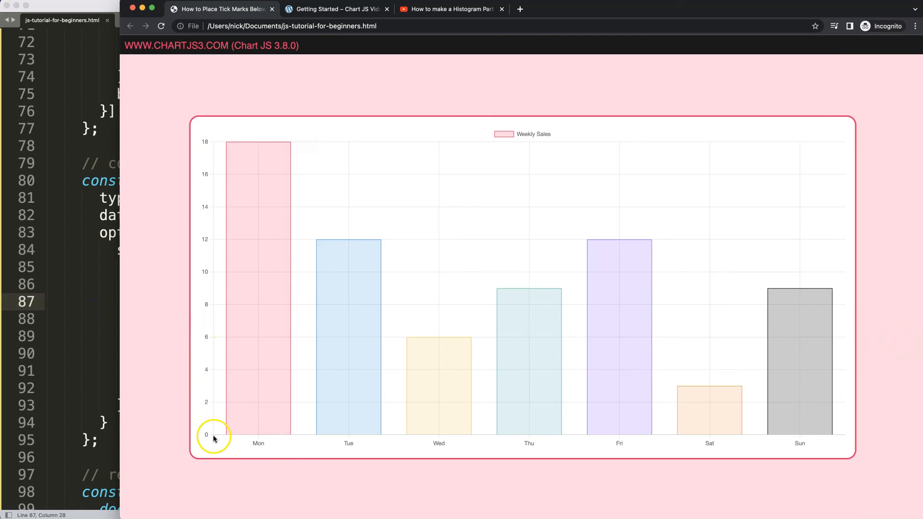
mouse_move(475, 302)
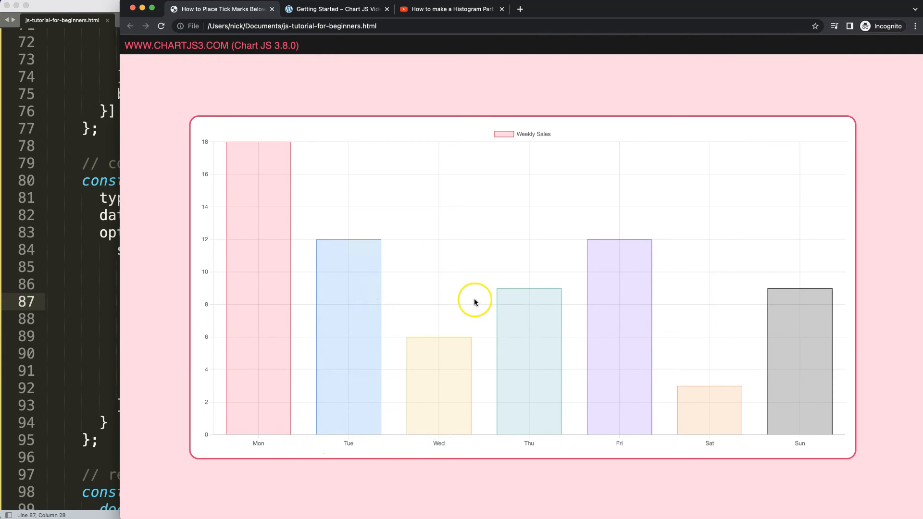
mouse_move(257, 443)
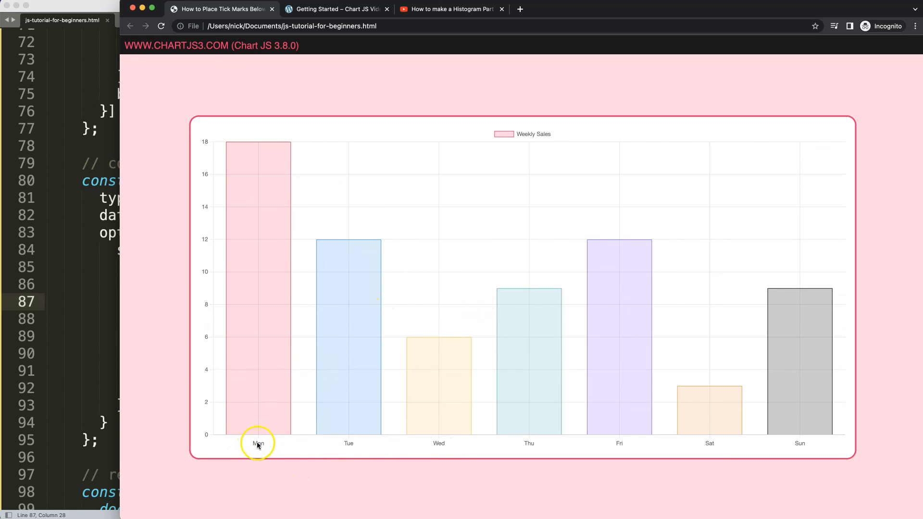
mouse_move(477, 443)
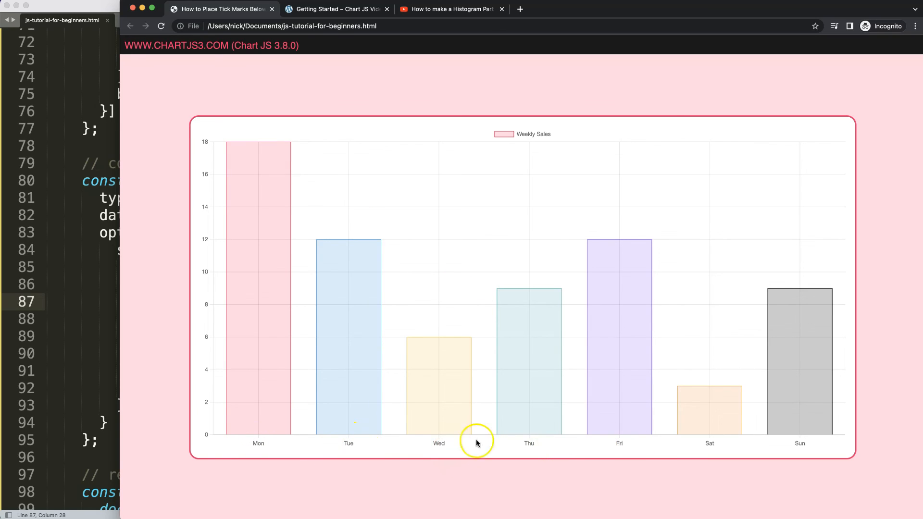
mouse_move(205, 416)
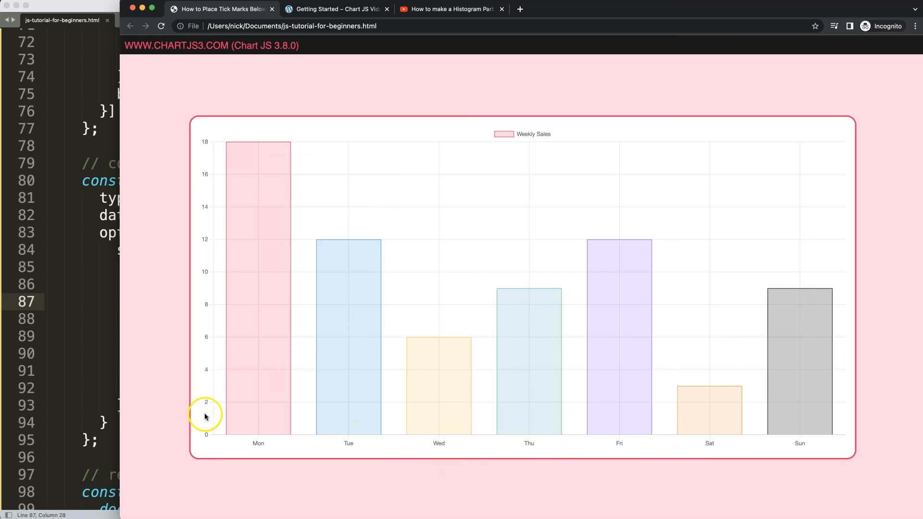
mouse_move(462, 172)
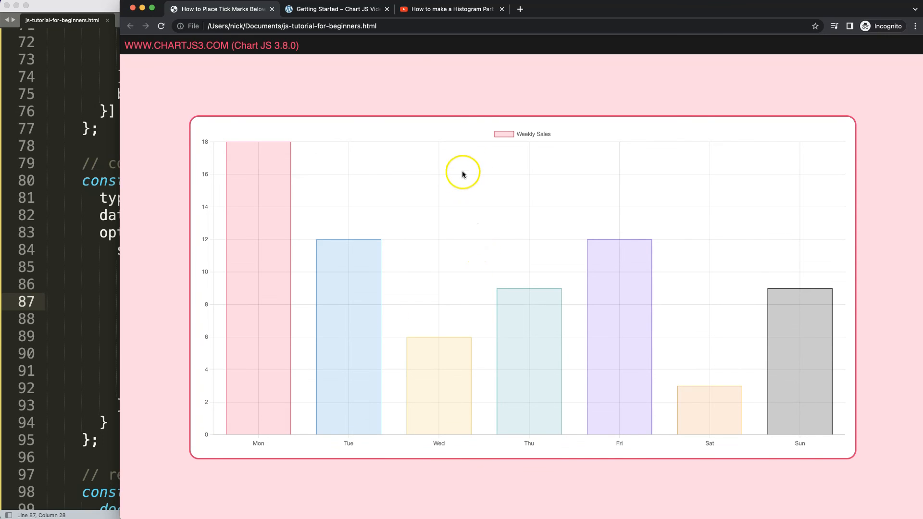
Switch to the YouTube tab with the 'How to make a Histogram Part 1 in Chart.JS 3' video.
click(450, 9)
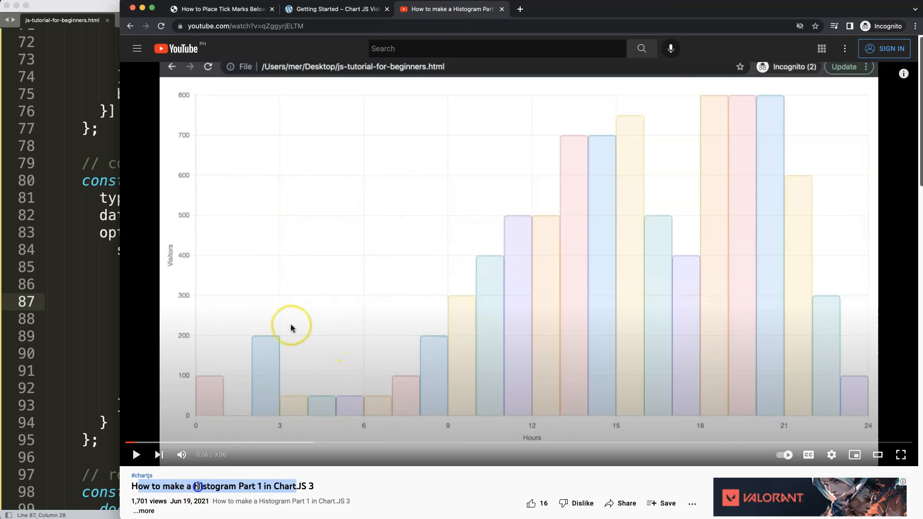
mouse_move(417, 388)
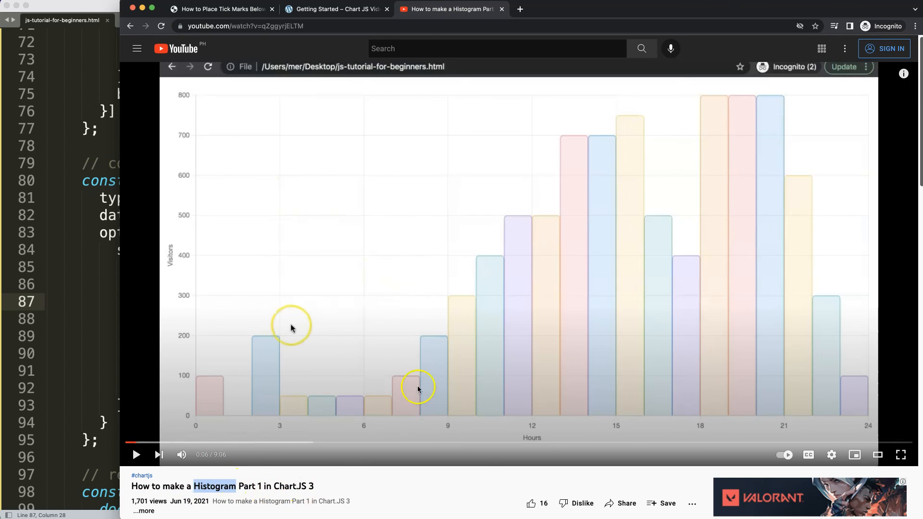
mouse_move(471, 322)
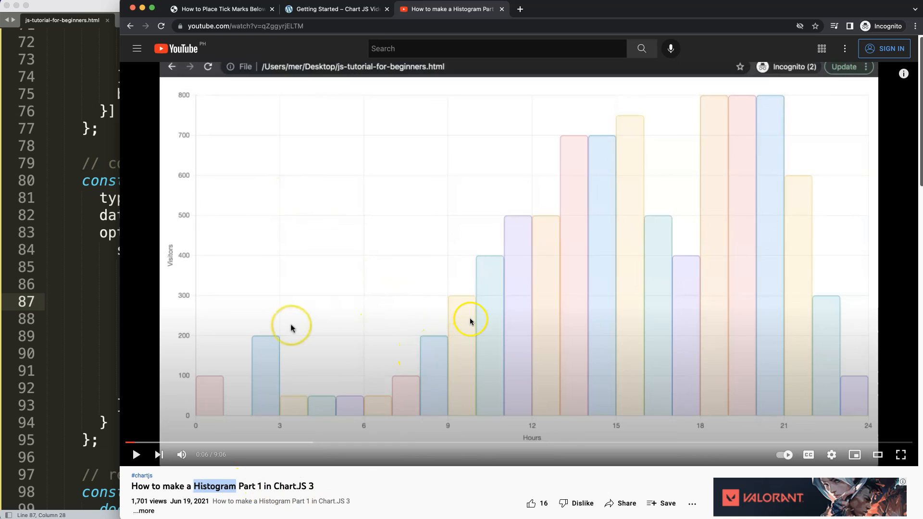
mouse_move(460, 309)
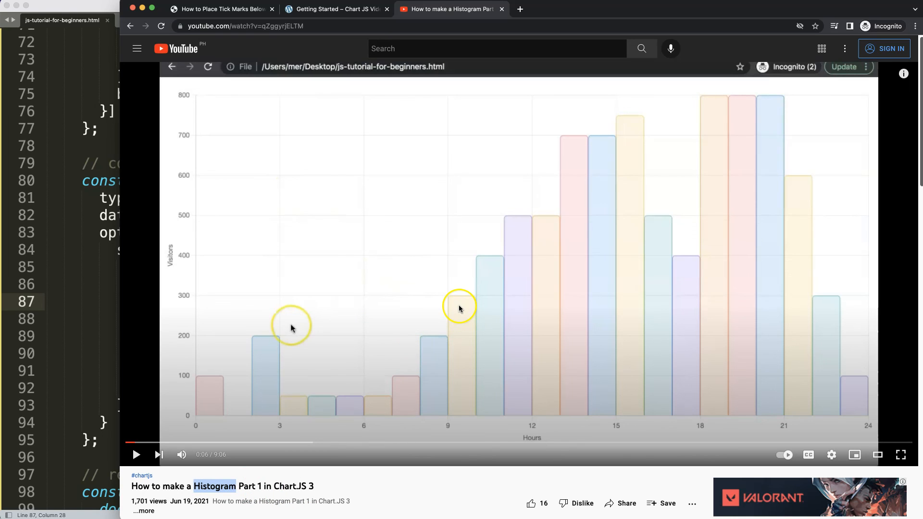